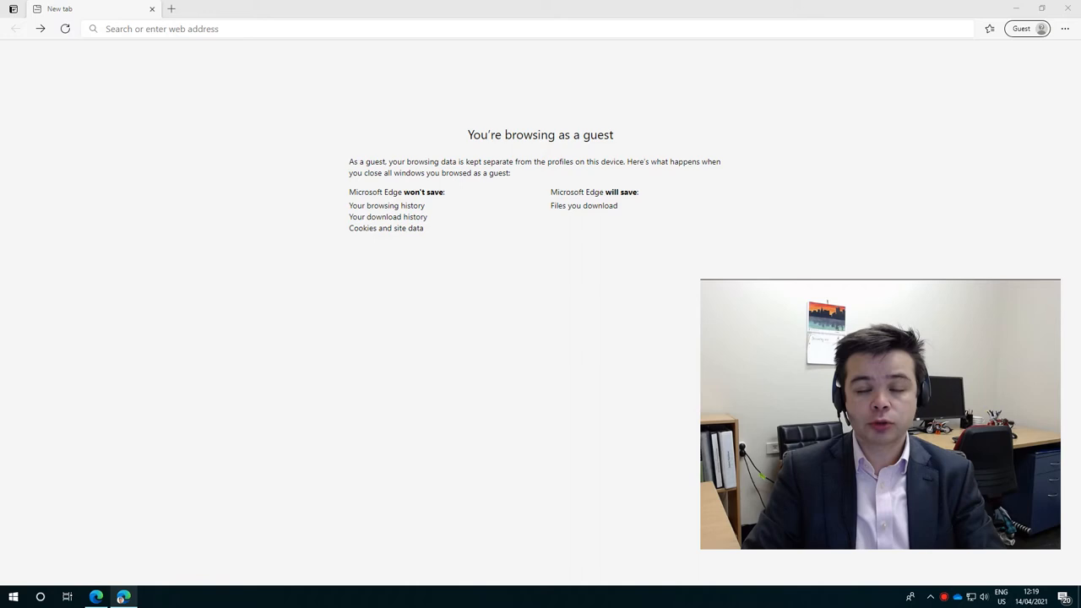
- Go to the IHI education platform sign-in page in Edge
{"action": "type", "text": "education."}
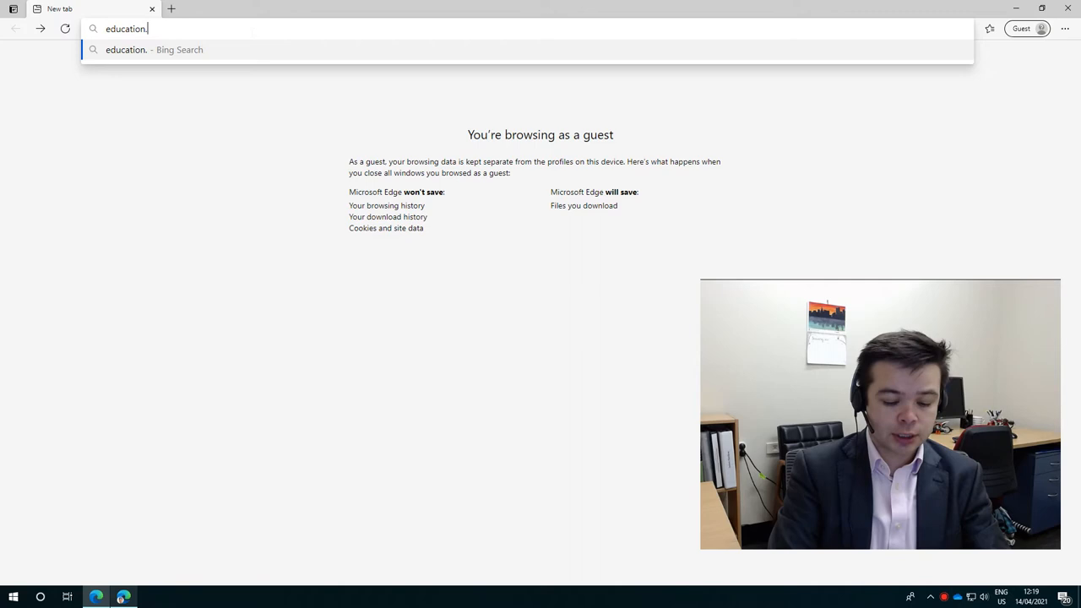
{"action": "key", "text": "Return"}
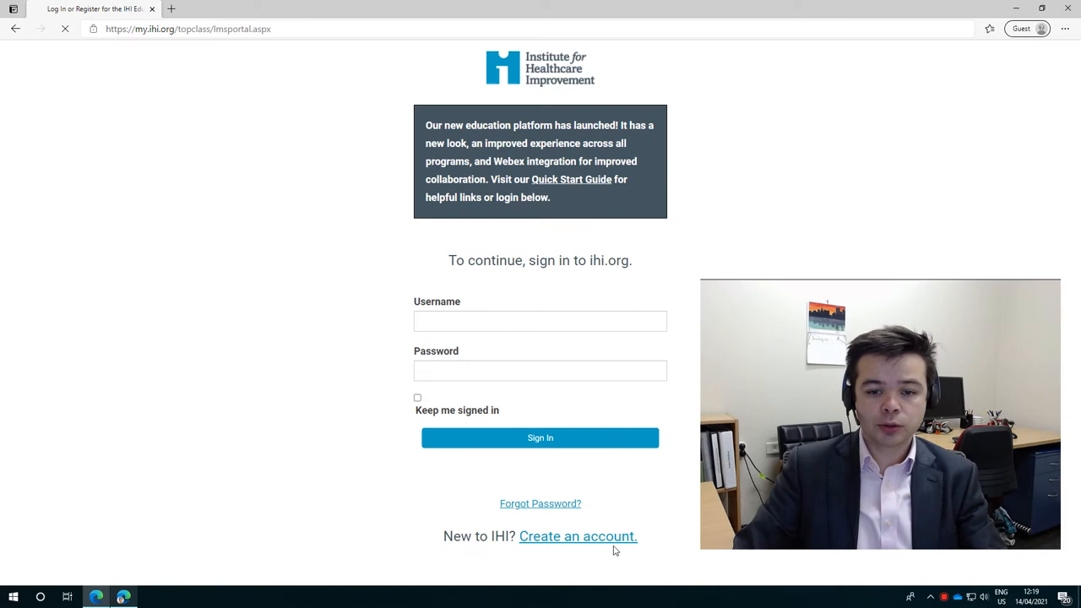
- Start a new account with name test test and organization Southern District Health Board - Dunedin
{"action": "left_click", "coordinate": [578, 536]}
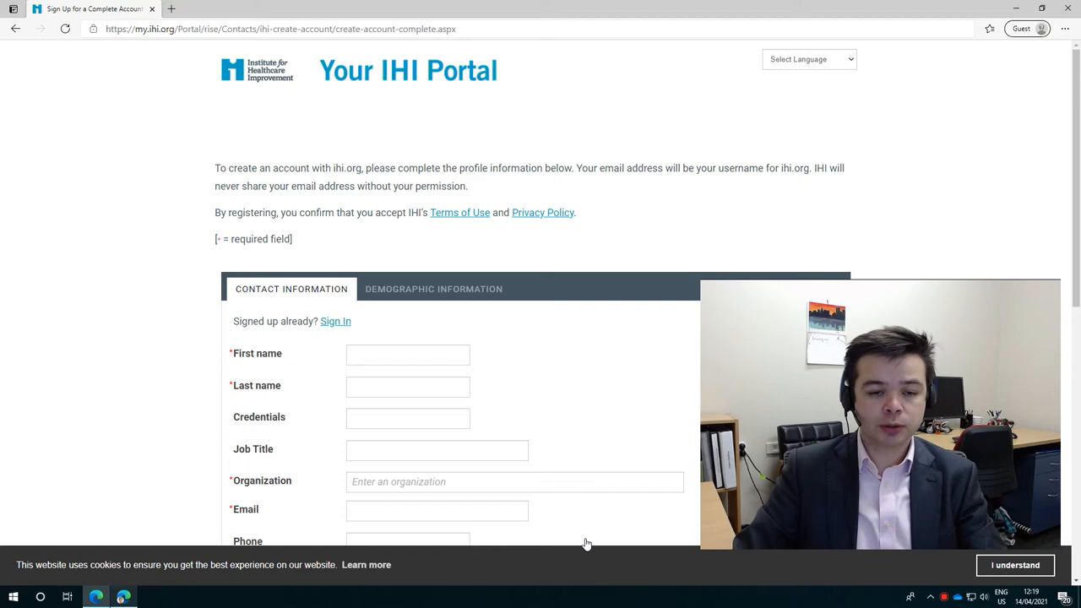
{"action": "left_click", "coordinate": [407, 355]}
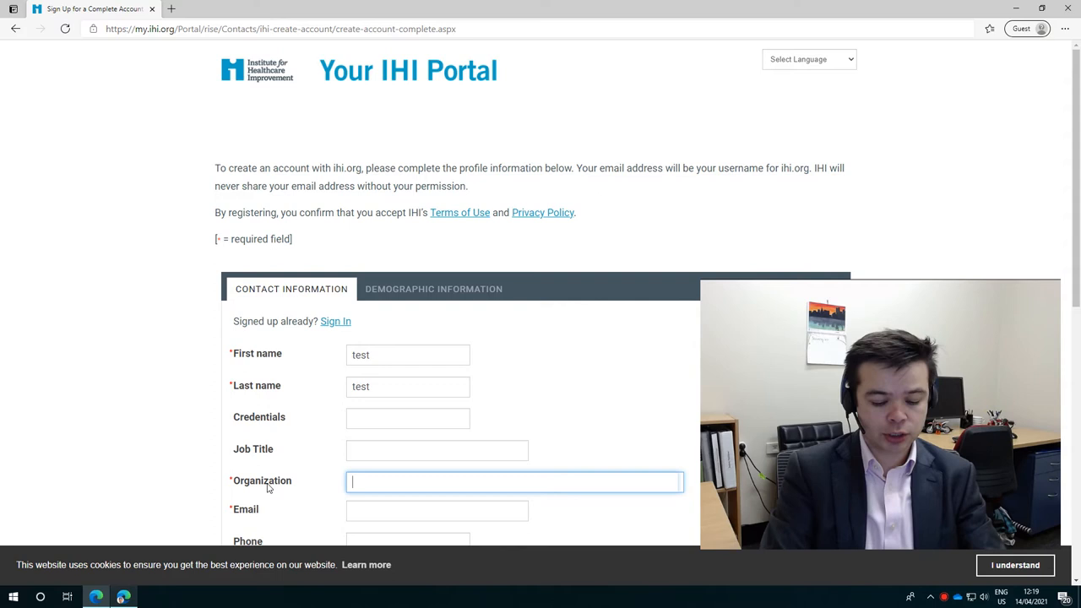
{"action": "type", "text": "Southern Dist"}
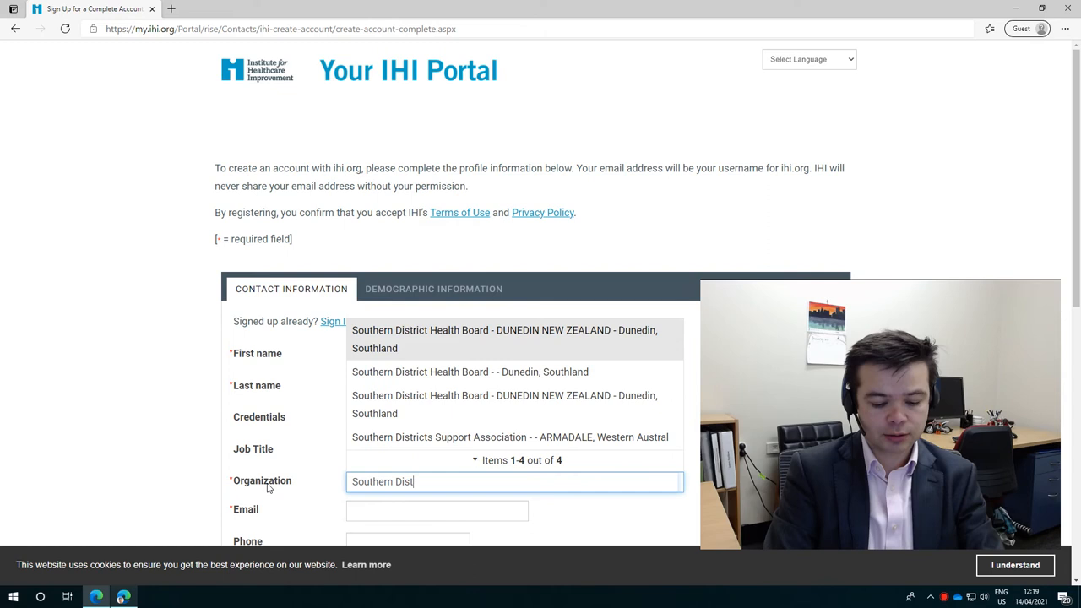
{"action": "left_click", "coordinate": [503, 403]}
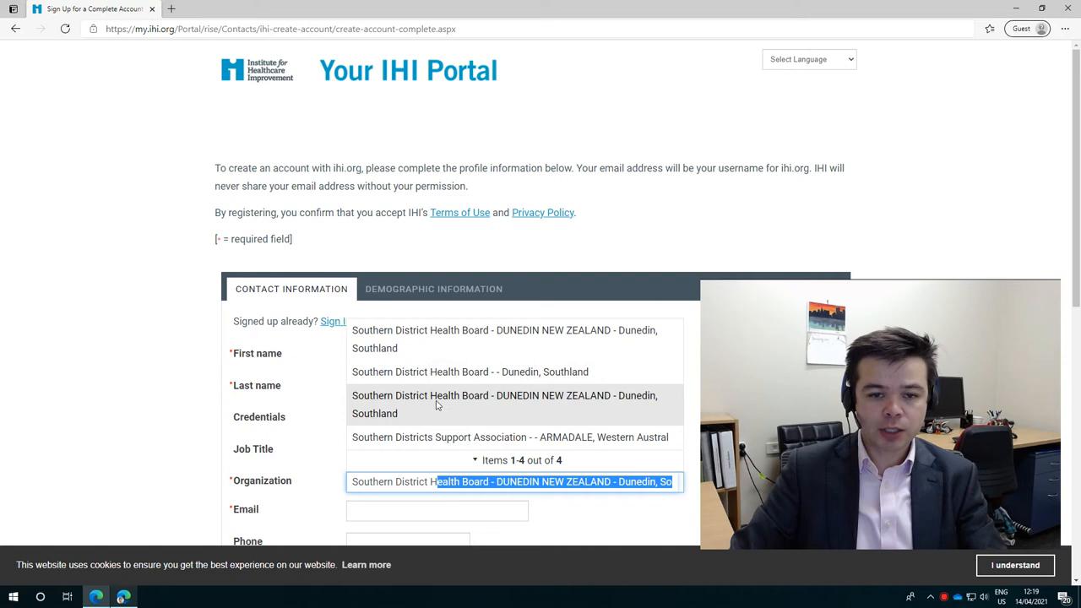
{"action": "mouse_move", "coordinate": [462, 338]}
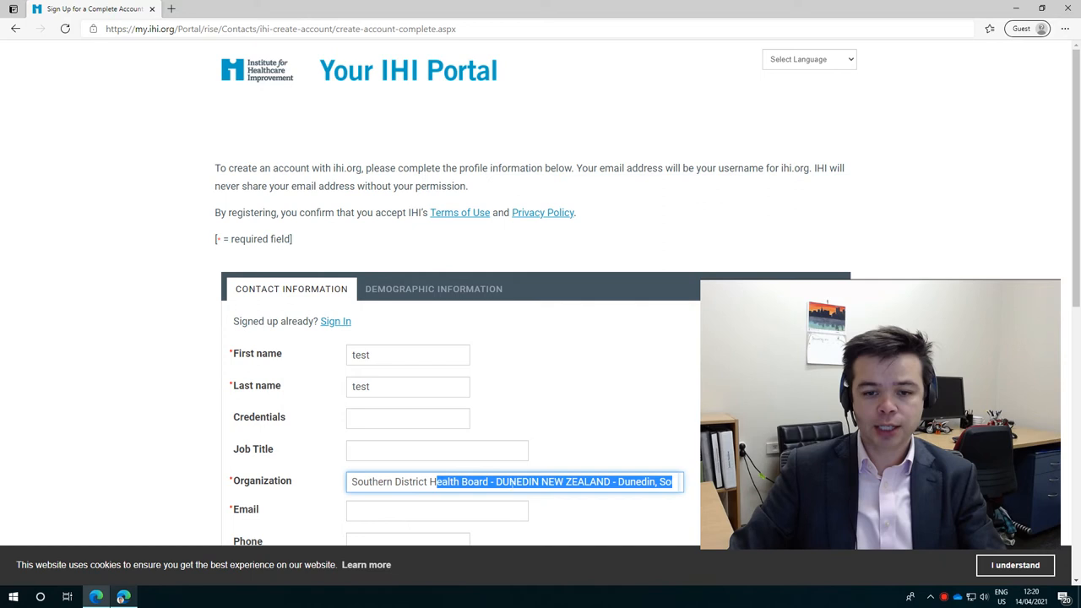
{"action": "mouse_move", "coordinate": [608, 517]}
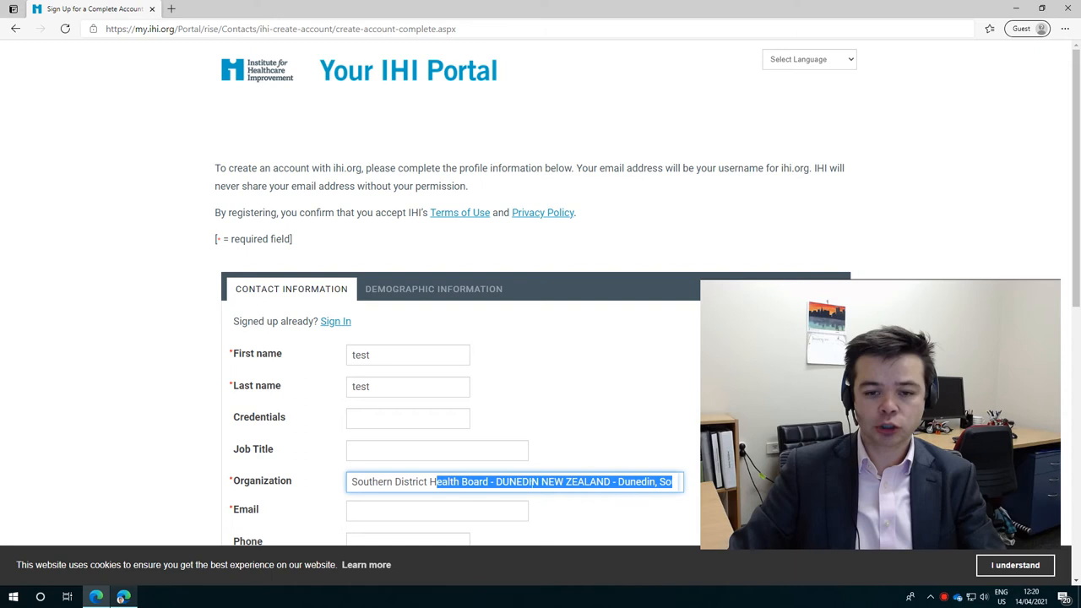
- Enter the Southern District Health Board work email address on the sign-up form
{"action": "left_click", "coordinate": [436, 429]}
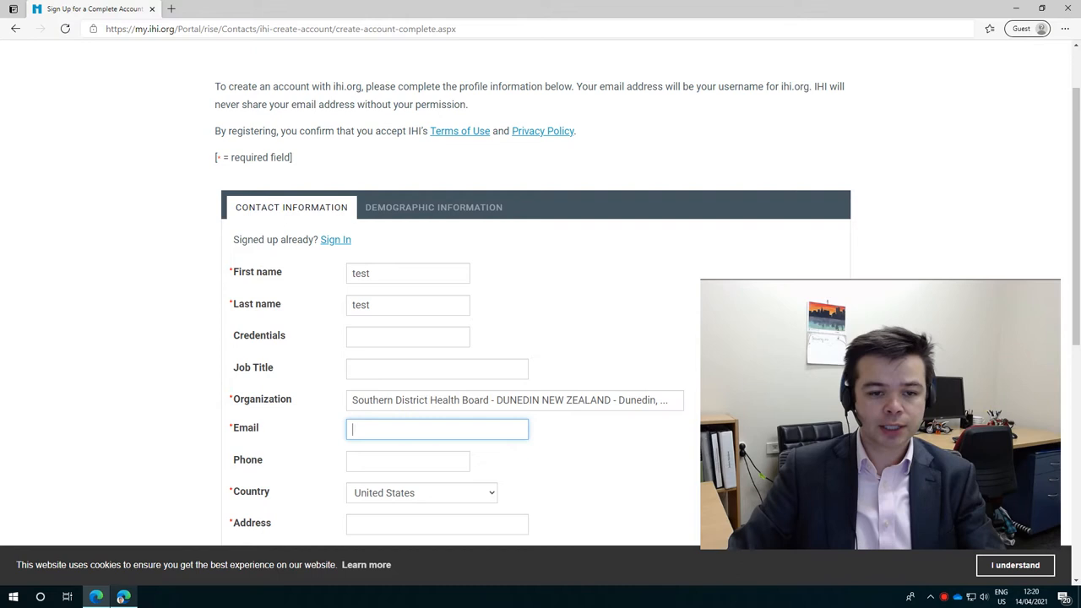
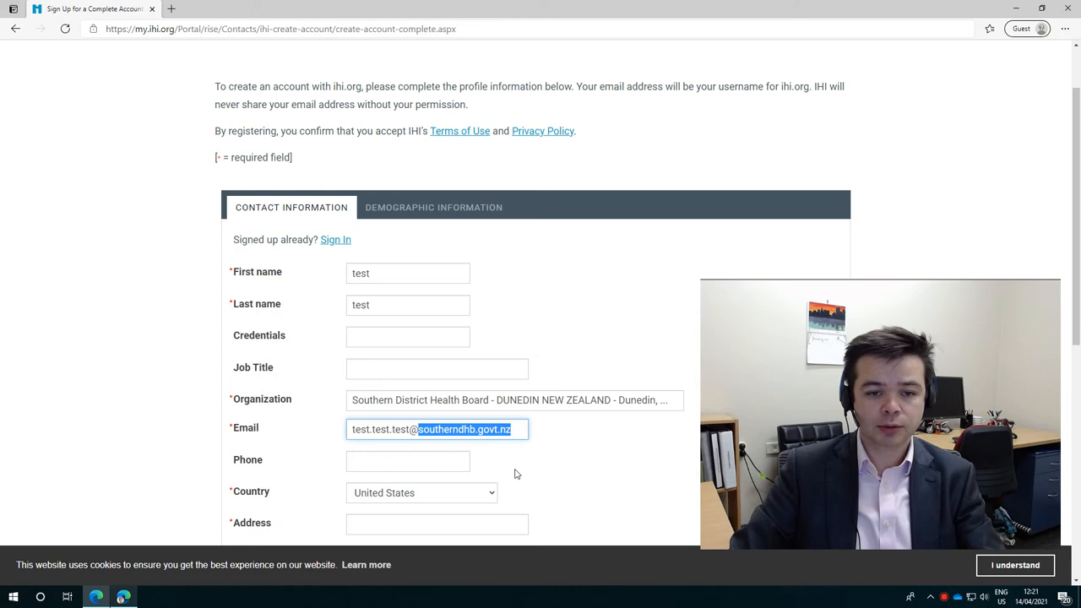
{"action": "scroll", "scroll_direction": "down", "scroll_amount": 3}
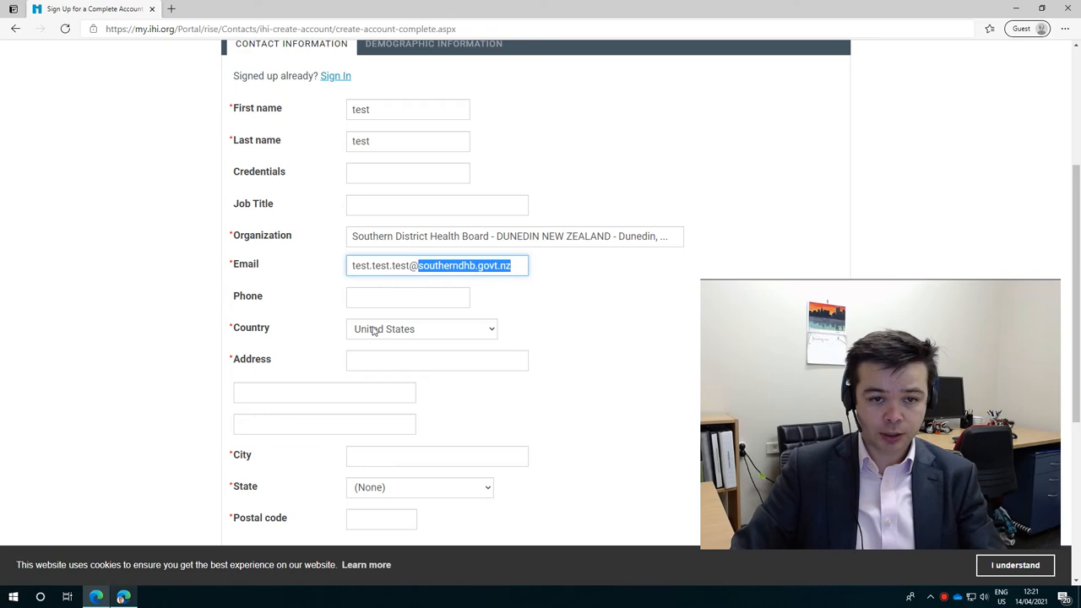
- Set country New Zealand, address Private Bag 1921, Dunedin 9054, and the account password
{"action": "left_click", "coordinate": [422, 327]}
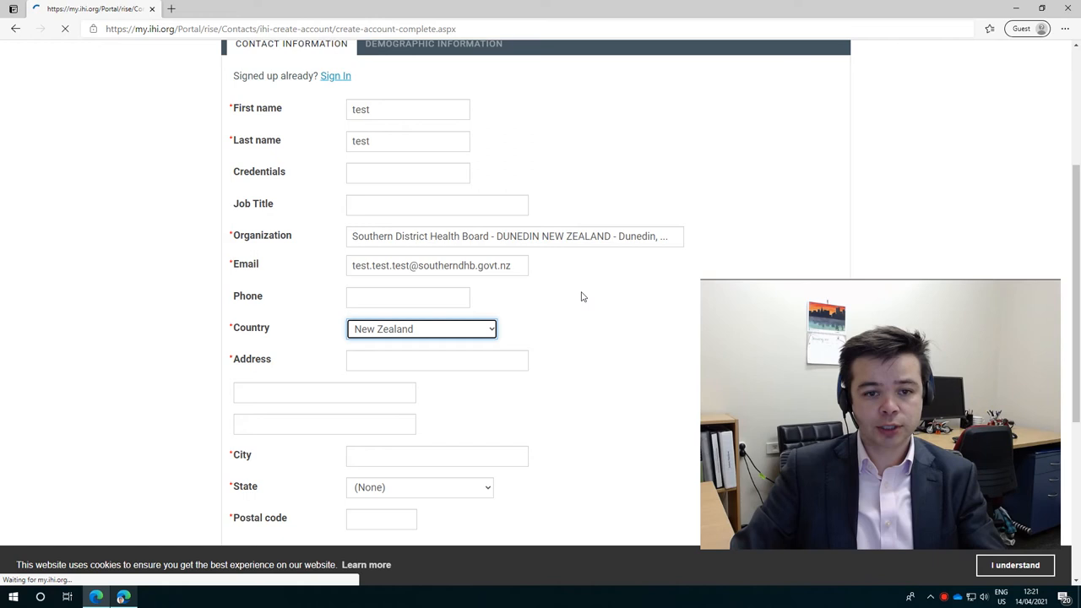
{"action": "scroll", "scroll_direction": "down", "scroll_amount": 3}
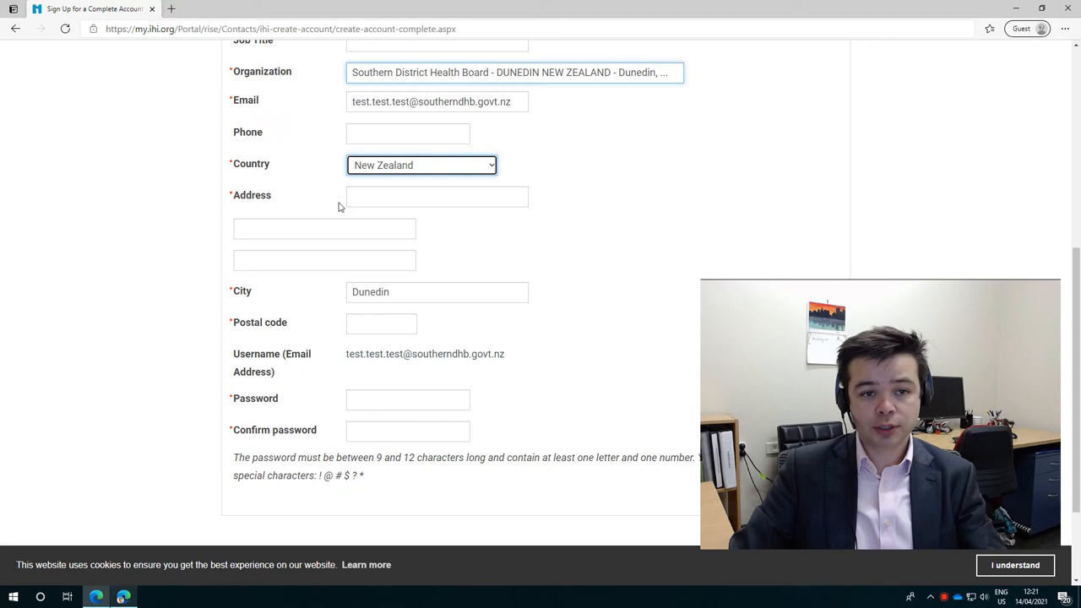
{"action": "type", "text": "Private Bag 1921"}
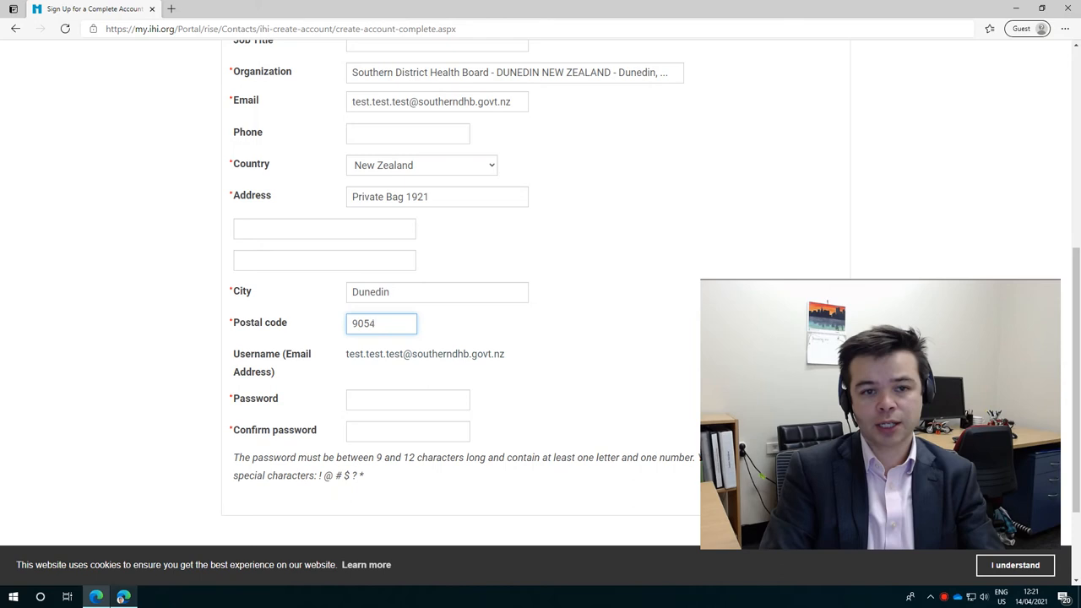
{"action": "left_click", "coordinate": [409, 399]}
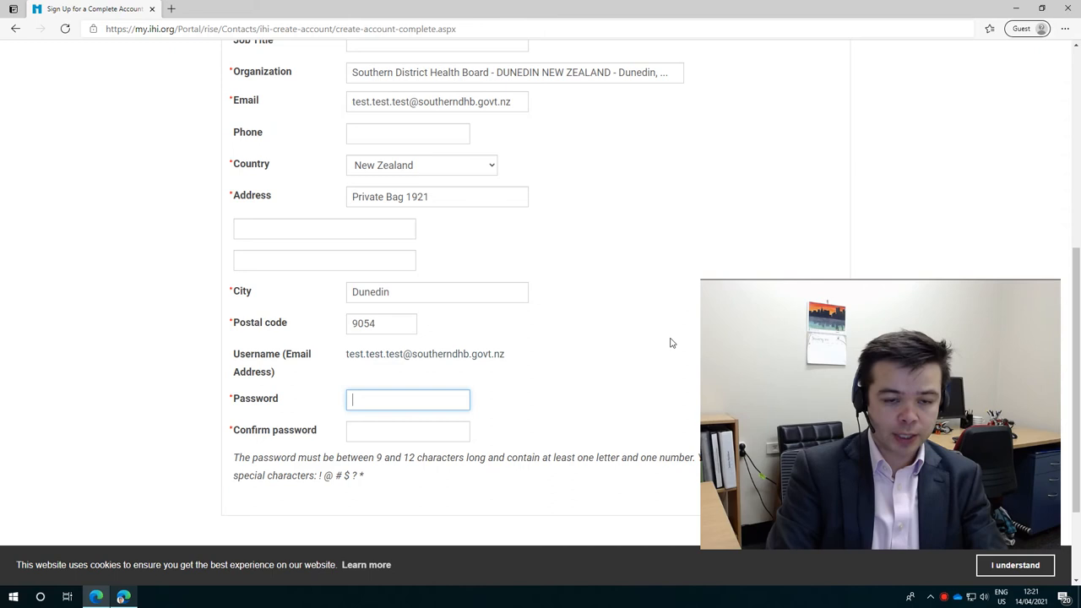
{"action": "type", "text": "password"}
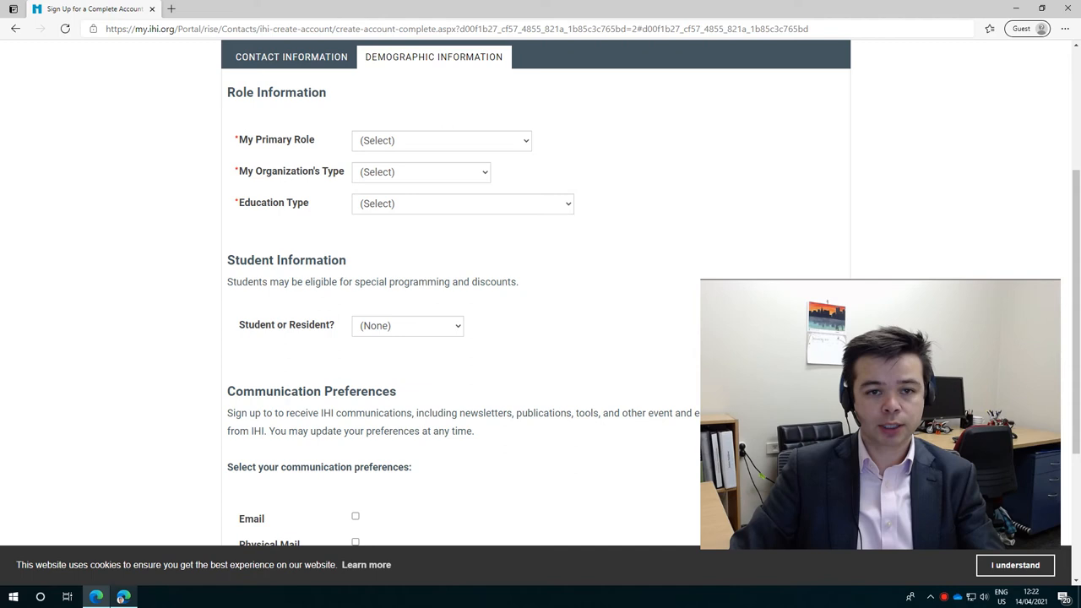
- Set the primary role to Student on the demographic form
{"action": "scroll", "scroll_direction": "up", "scroll_amount": 3}
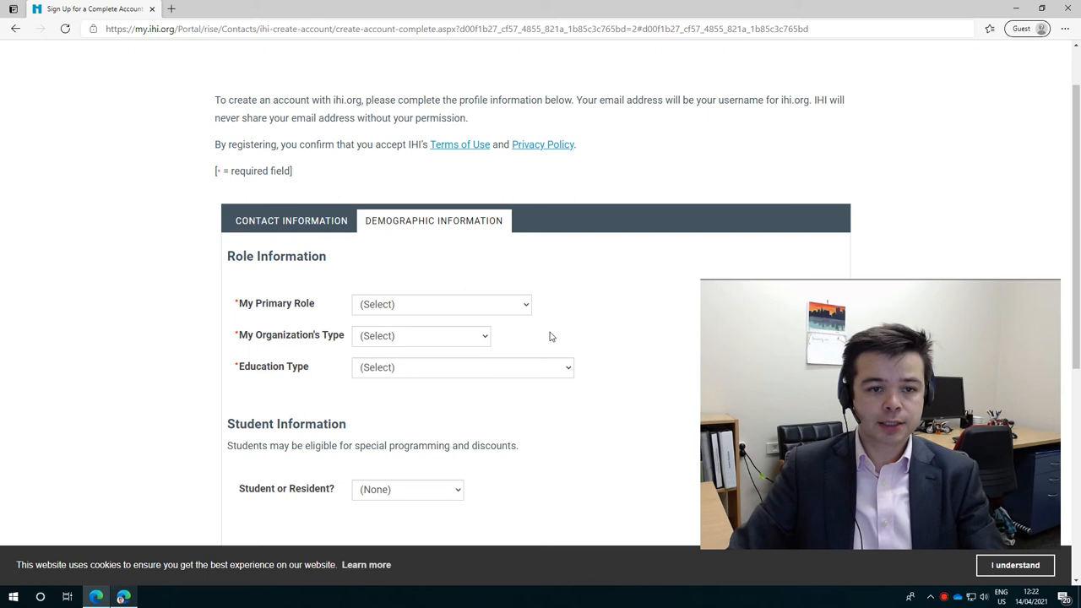
{"action": "mouse_move", "coordinate": [588, 312]}
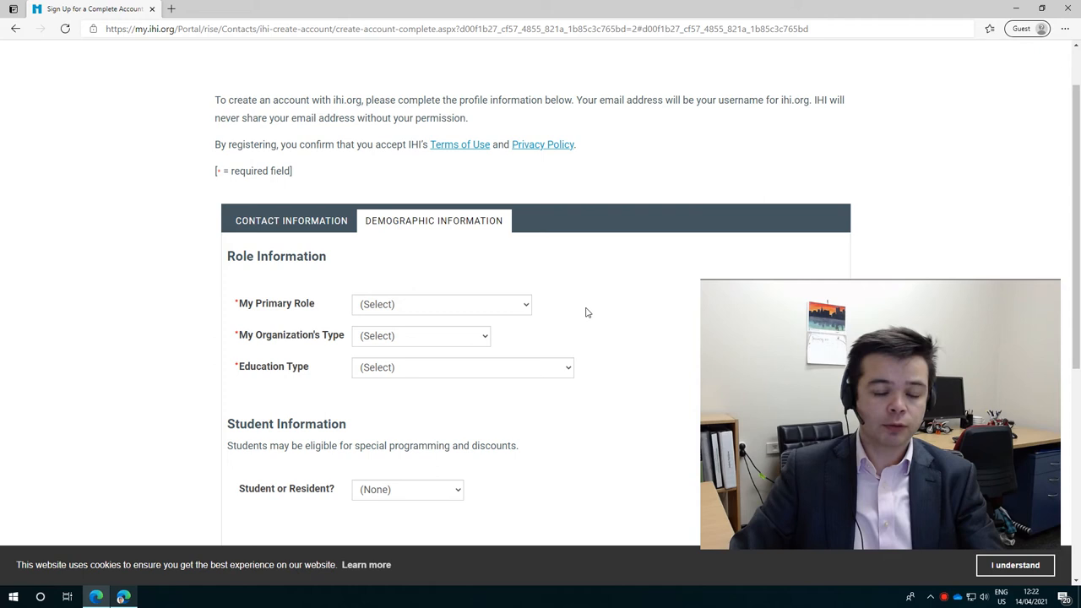
{"action": "left_click", "coordinate": [439, 304]}
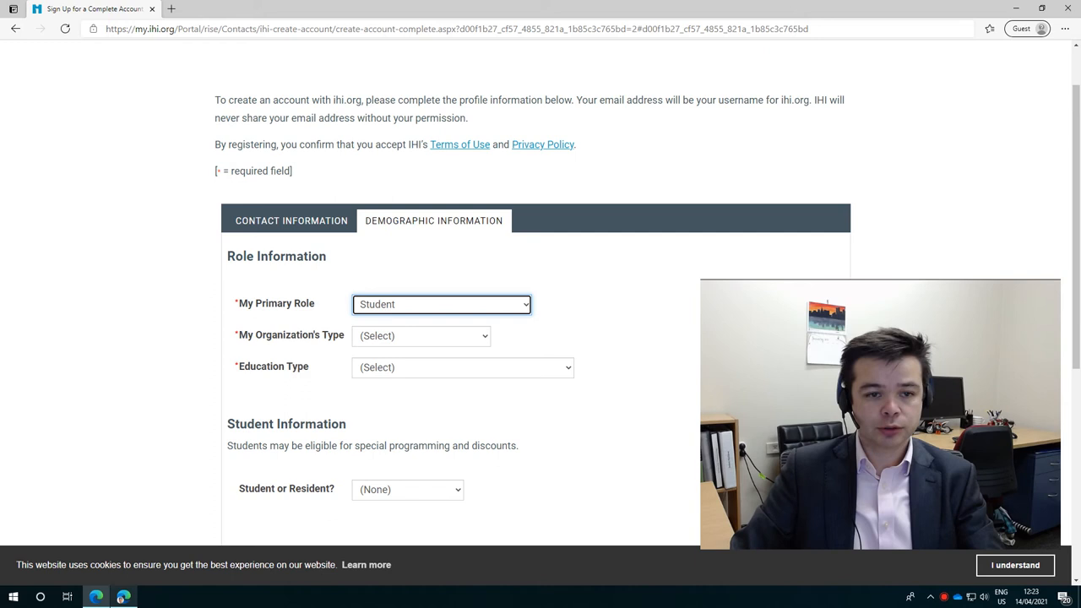
- Set organization type Hospital, education type Physician, and full-time student
{"action": "left_click", "coordinate": [463, 366]}
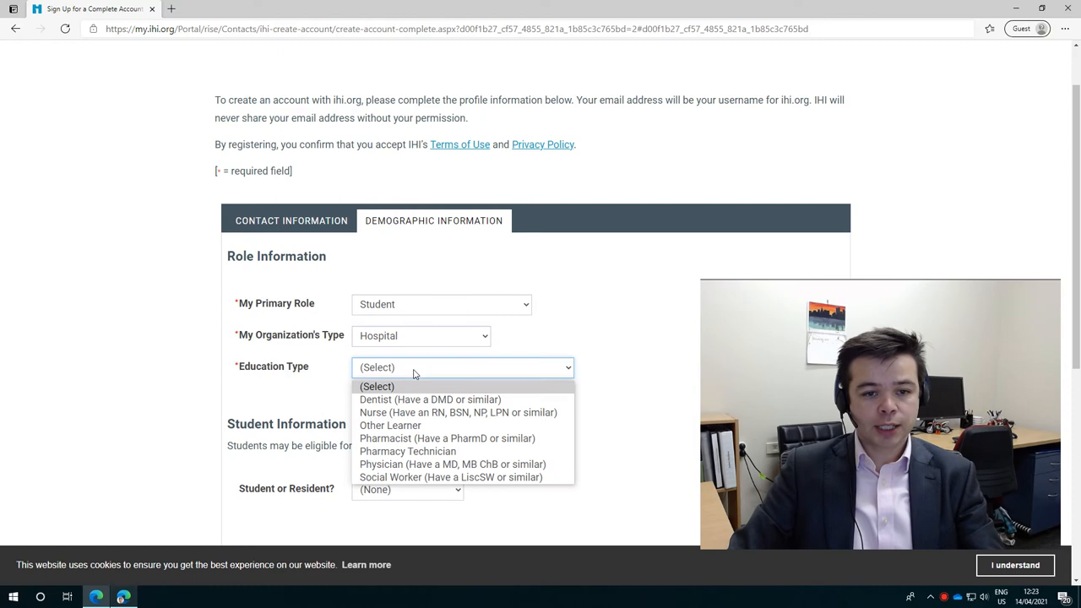
{"action": "mouse_move", "coordinate": [450, 476]}
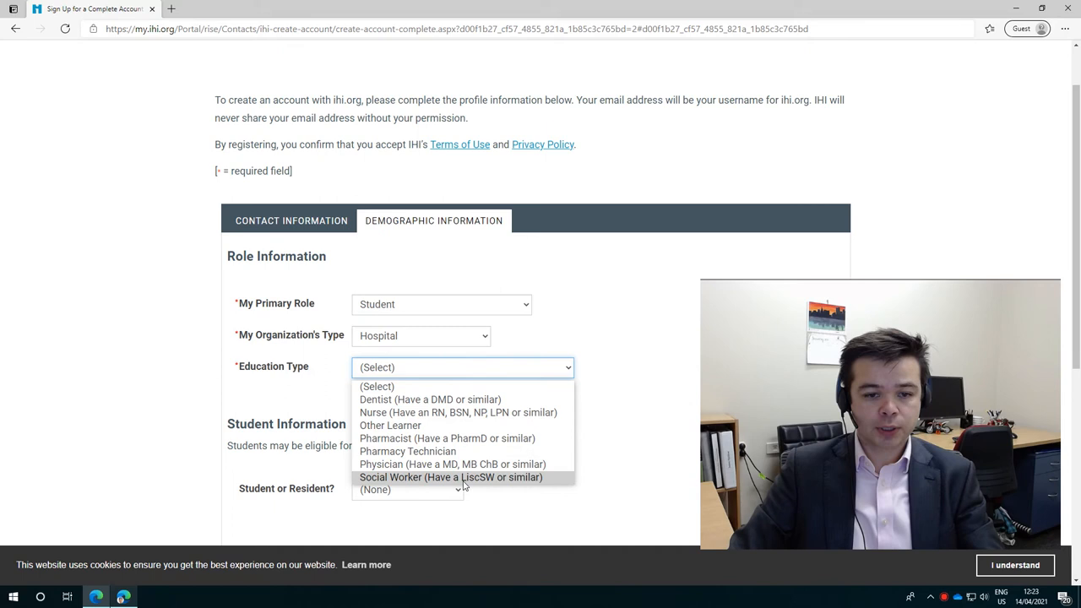
{"action": "left_click", "coordinate": [452, 463]}
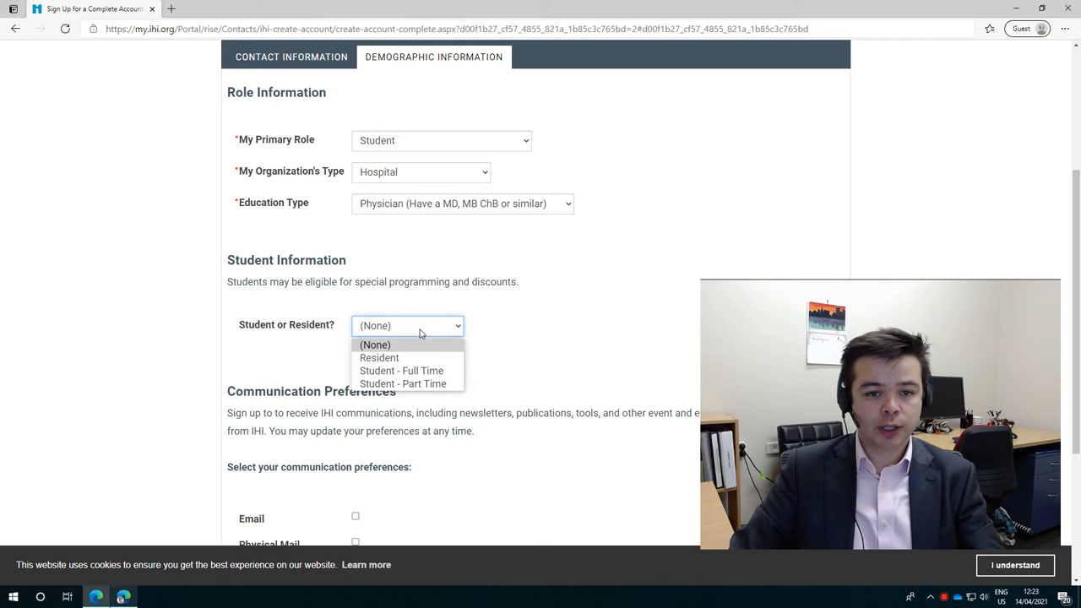
{"action": "left_click", "coordinate": [402, 370]}
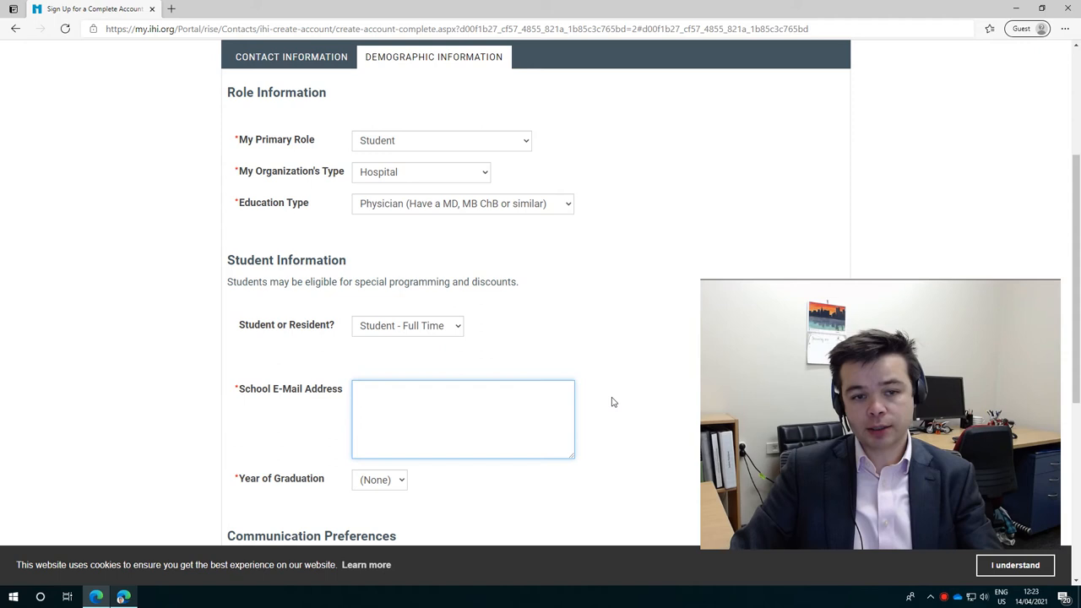
{"action": "left_click", "coordinate": [462, 419]}
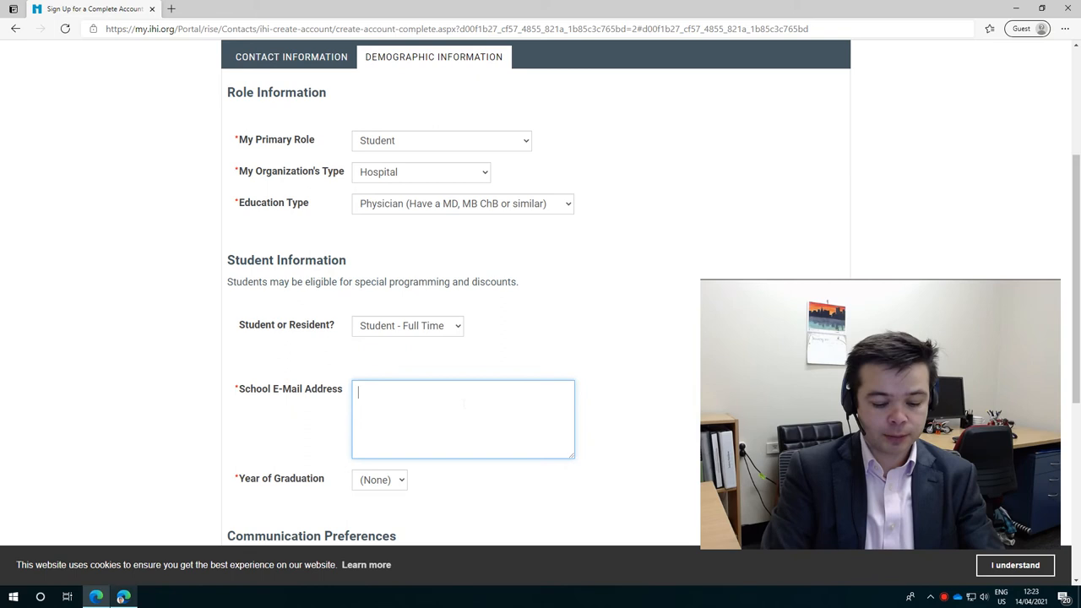
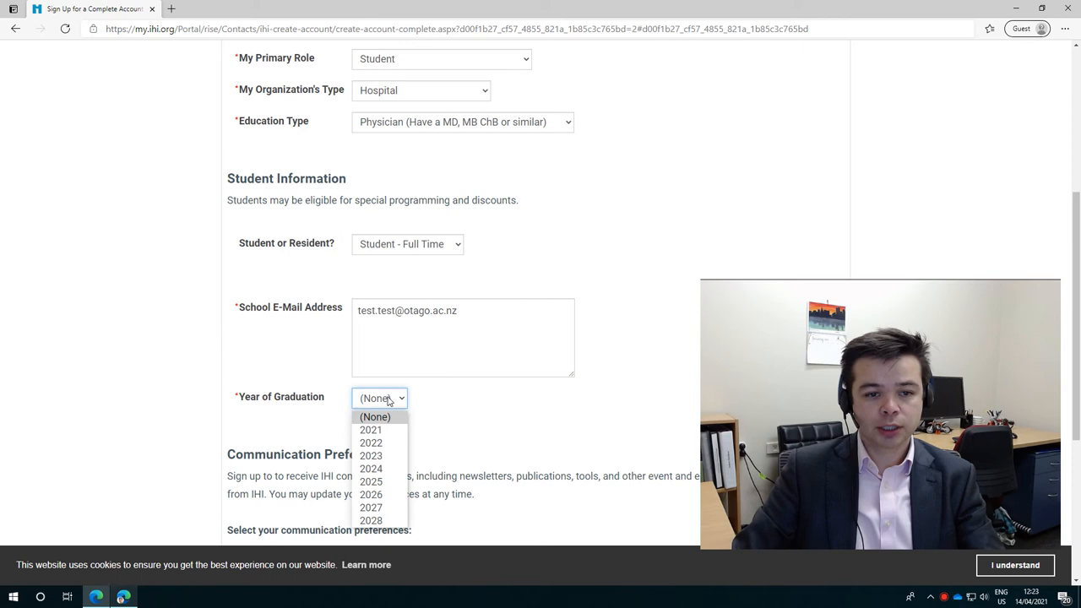
{"action": "left_click", "coordinate": [372, 507]}
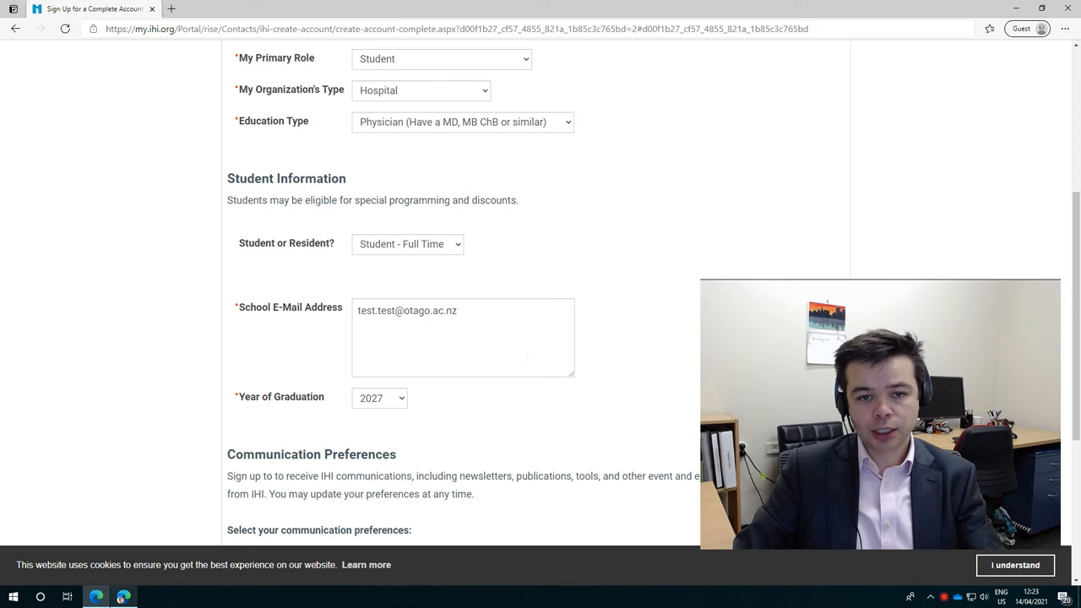
{"action": "mouse_move", "coordinate": [601, 397]}
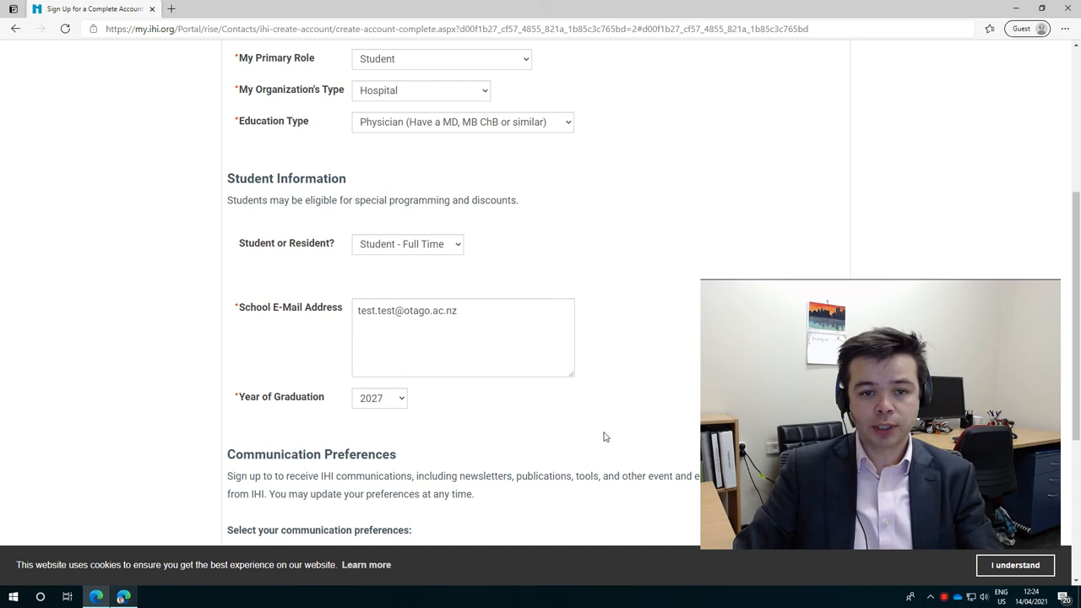
{"action": "scroll", "scroll_direction": "down", "scroll_amount": 3}
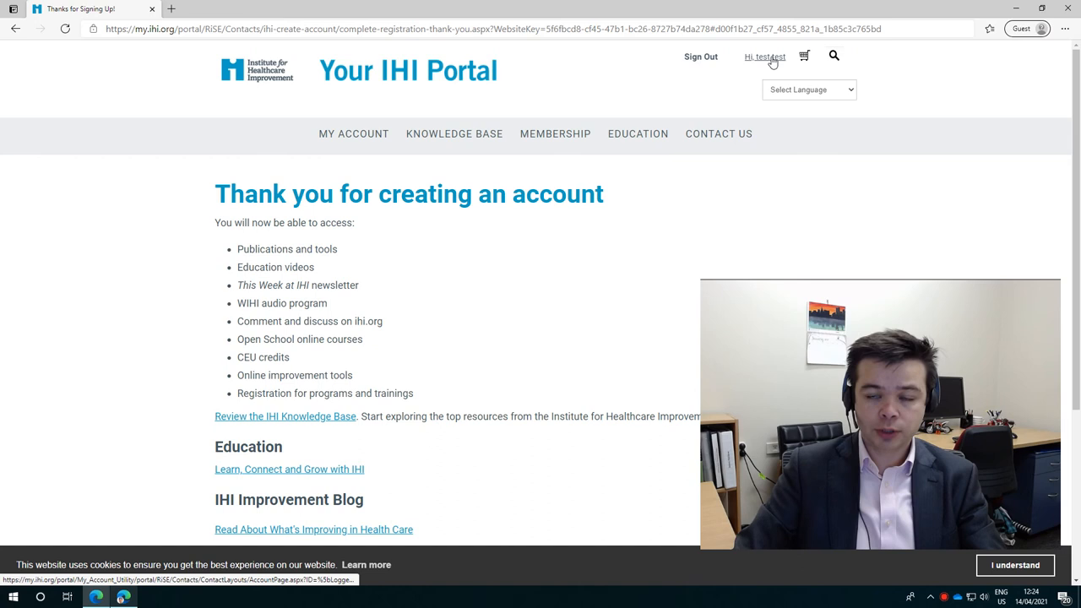
- Go to the signed-in test user's account page from the thank-you page
{"action": "left_click", "coordinate": [764, 57]}
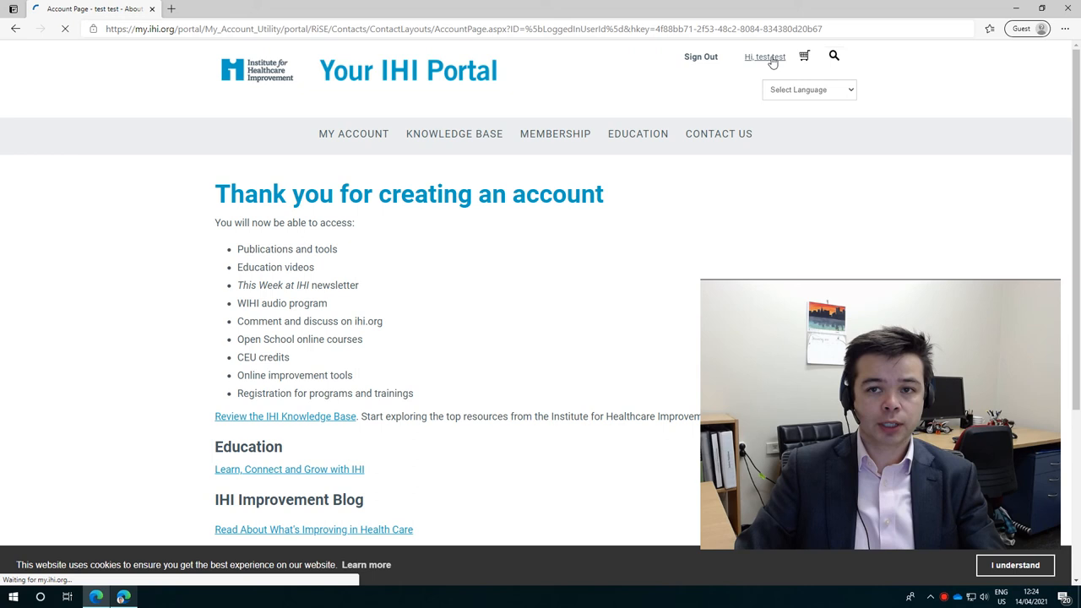
- Load the My Account page showing Southern District Health Board and active status
{"action": "left_click", "coordinate": [764, 57]}
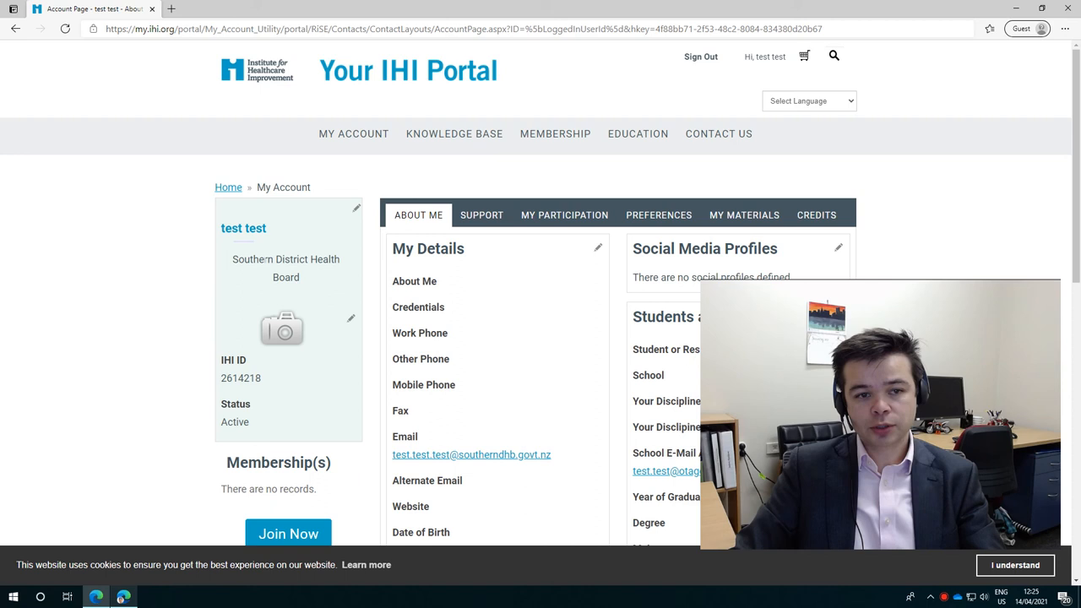
{"action": "mouse_move", "coordinate": [294, 274]}
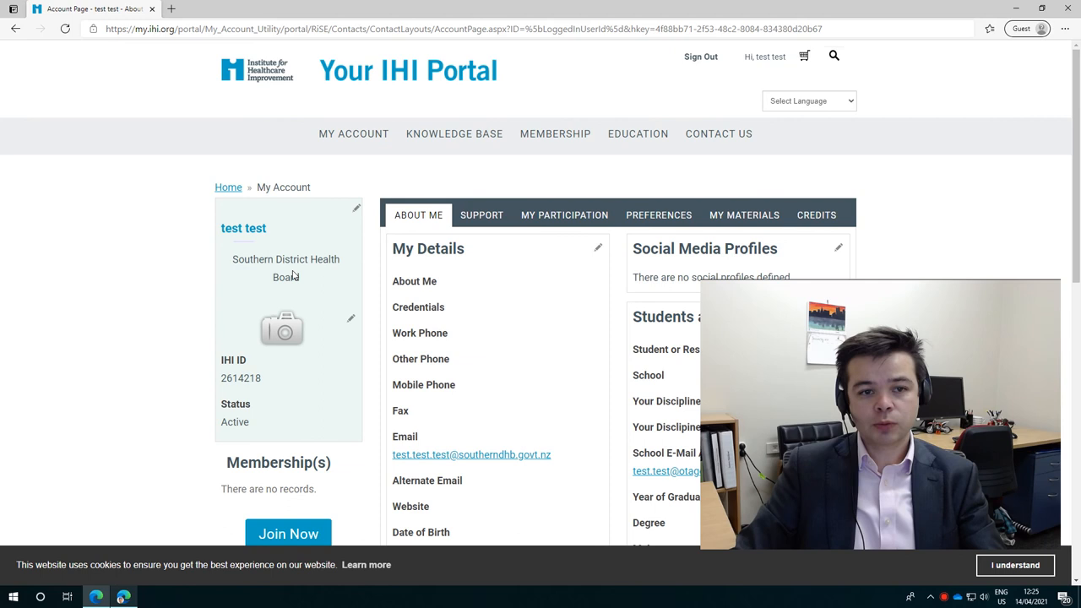
{"action": "mouse_move", "coordinate": [354, 210]}
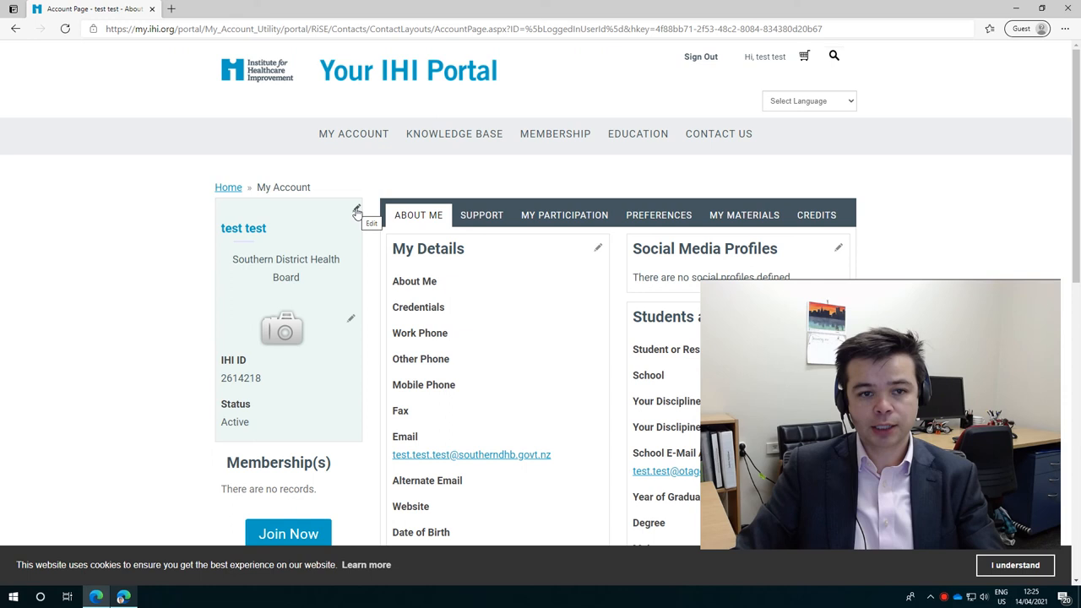
- Save the primary organization as Southern District Health Board - Dunedin, Southland
{"action": "left_click", "coordinate": [358, 209]}
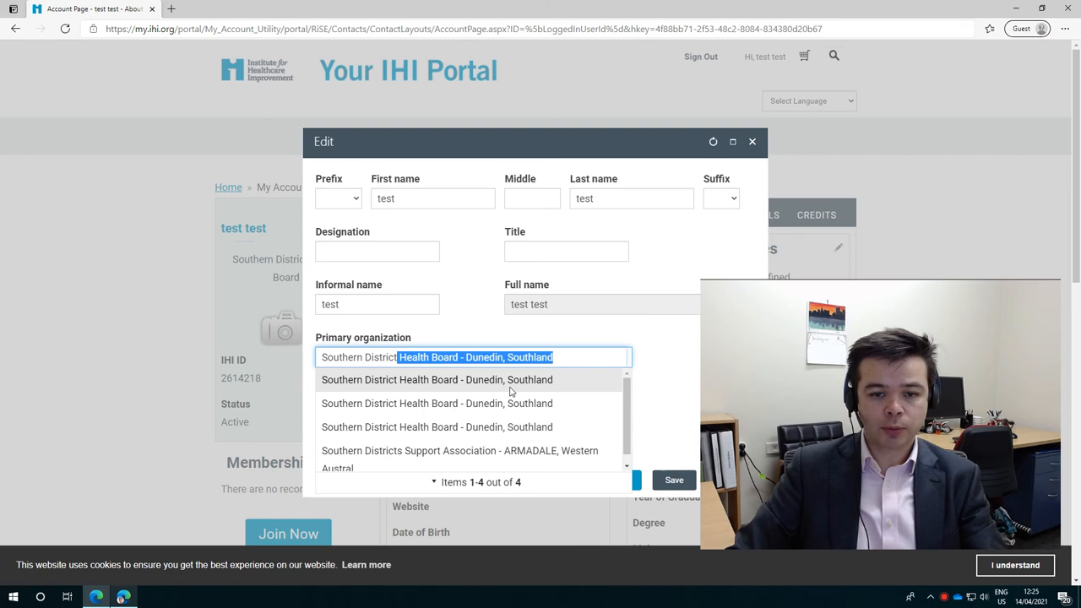
{"action": "mouse_move", "coordinate": [409, 378]}
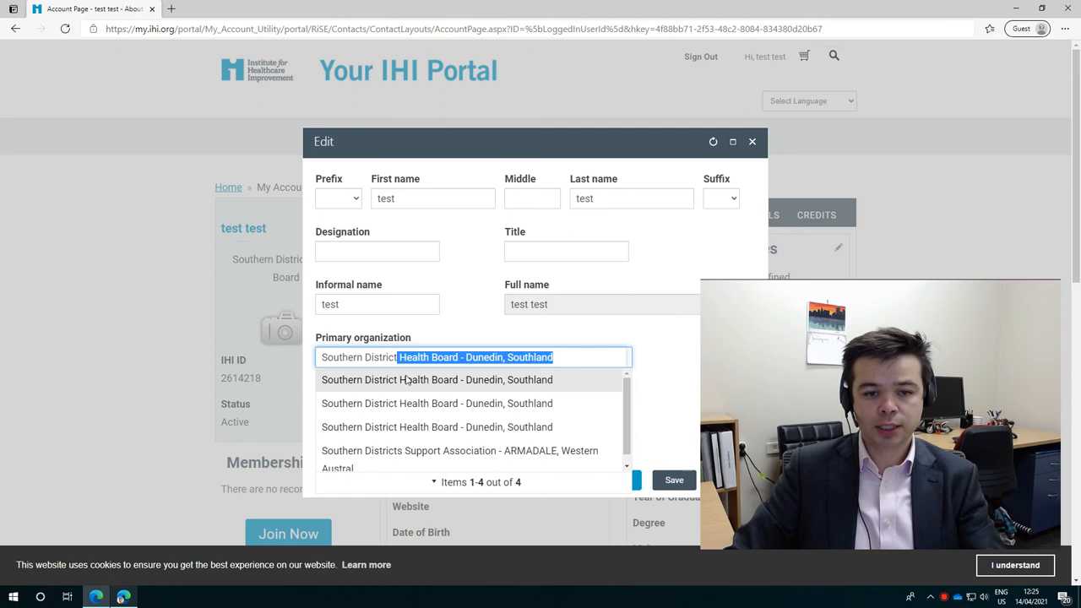
{"action": "left_click", "coordinate": [436, 378]}
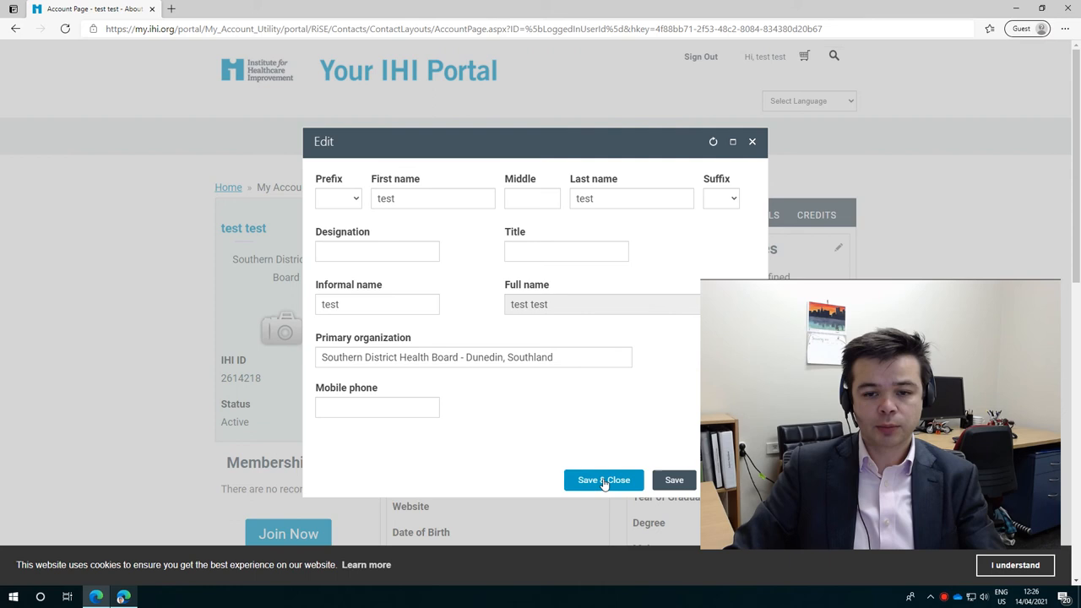
{"action": "left_click", "coordinate": [603, 480]}
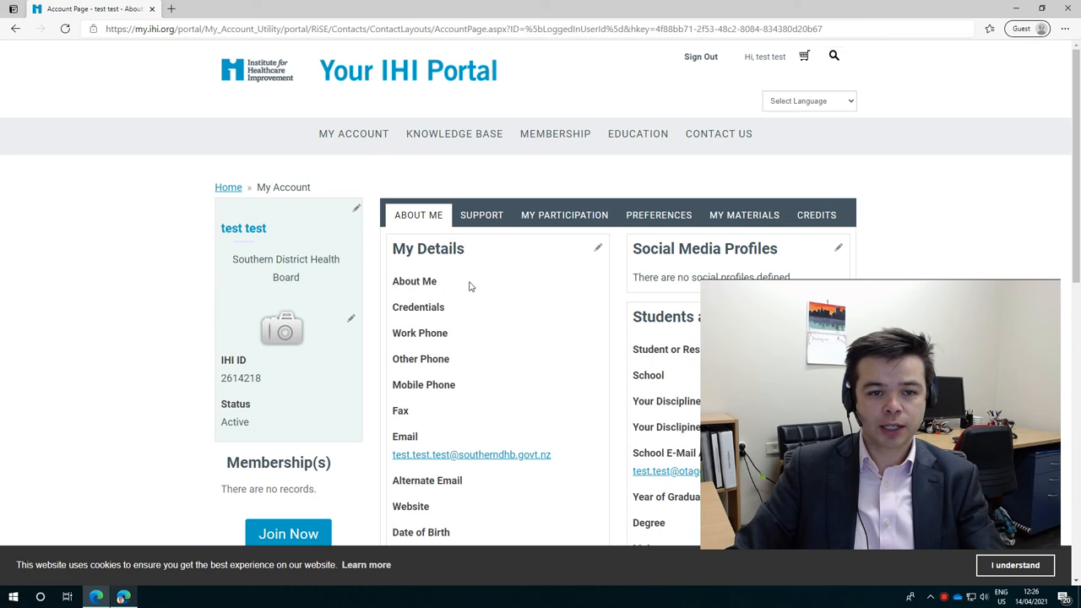
{"action": "left_click", "coordinate": [64, 27]}
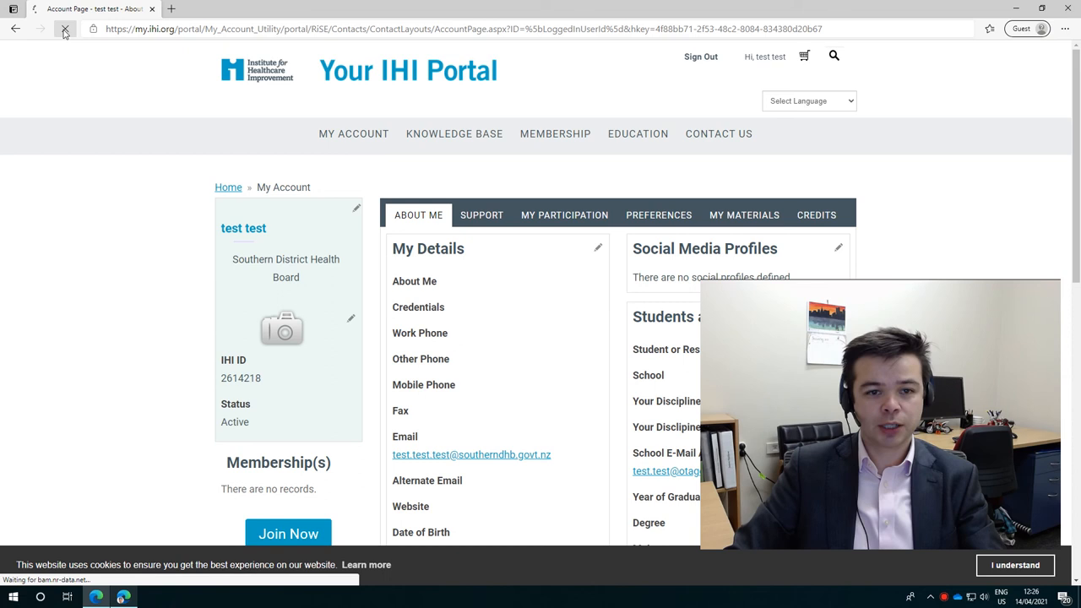
{"action": "left_click", "coordinate": [64, 27]}
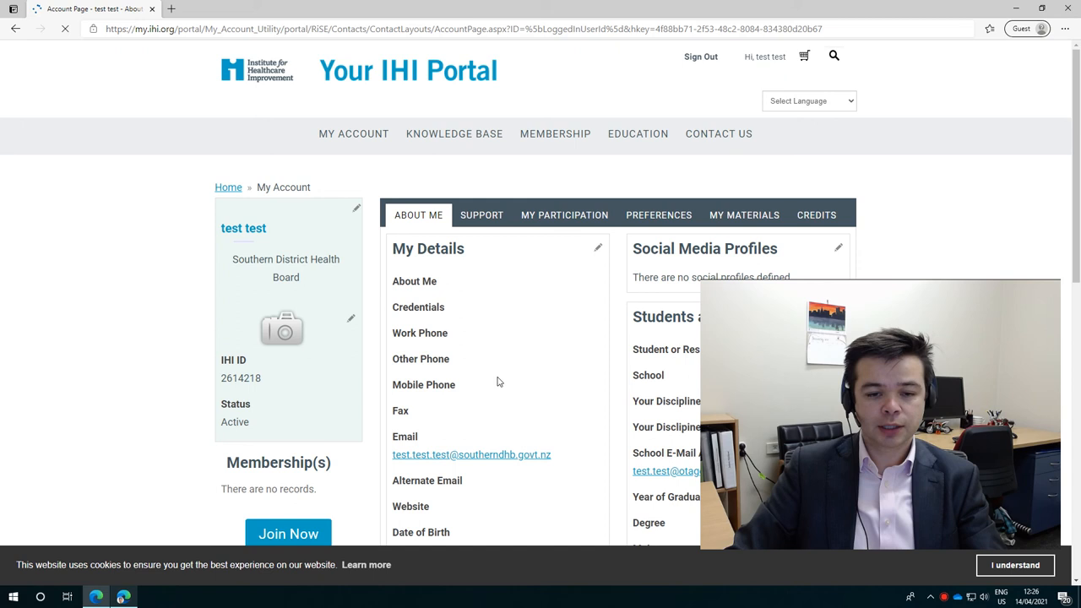
{"action": "scroll", "scroll_direction": "down", "scroll_amount": 3}
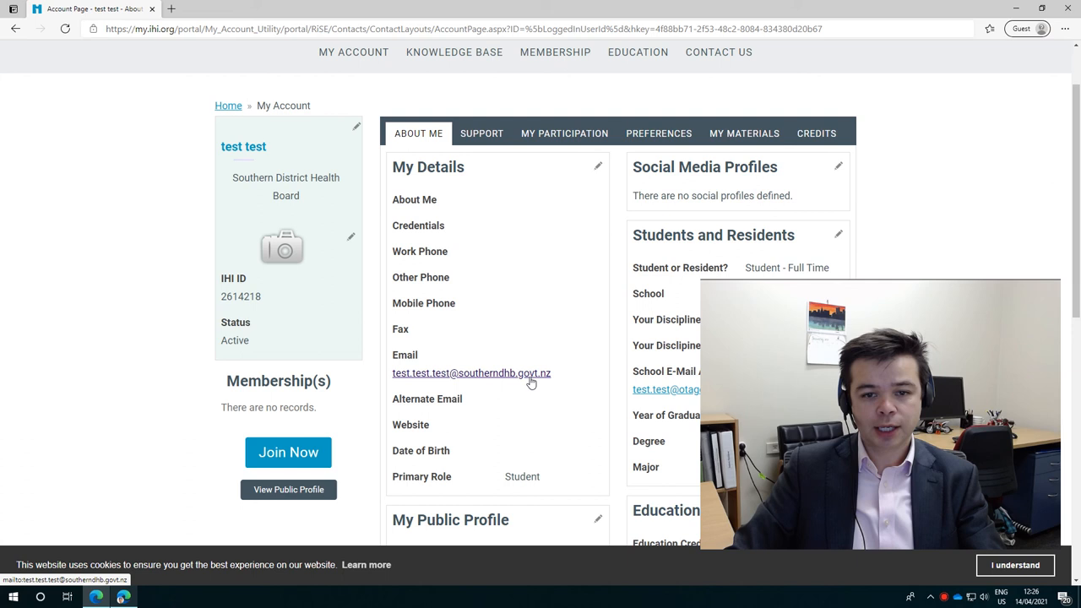
{"action": "mouse_move", "coordinate": [531, 388]}
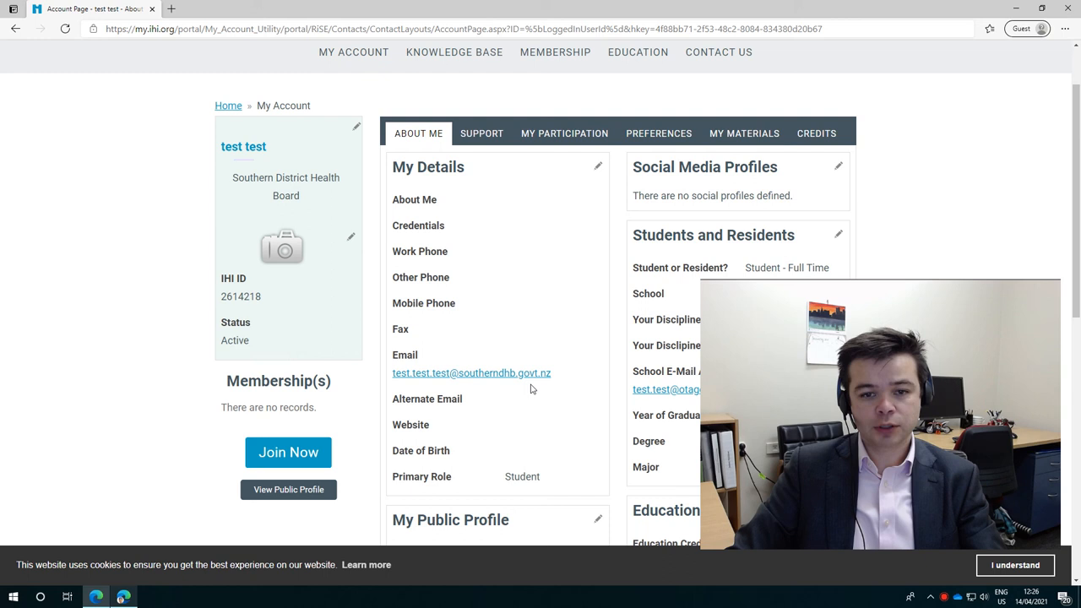
- Edit and save the My Details section, confirming a successful update
{"action": "left_click", "coordinate": [598, 167]}
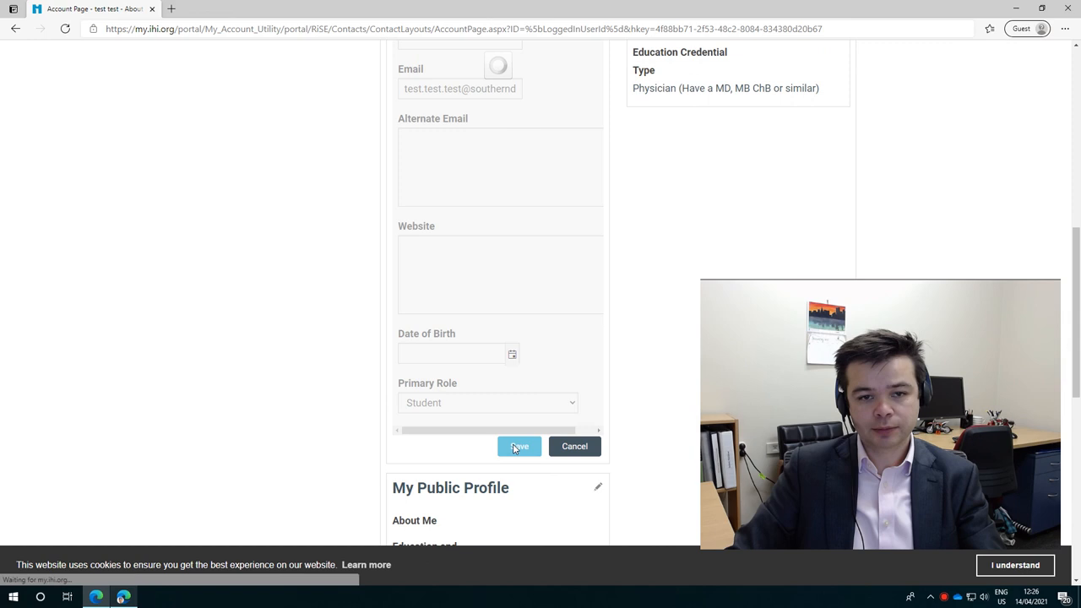
{"action": "left_click", "coordinate": [518, 446]}
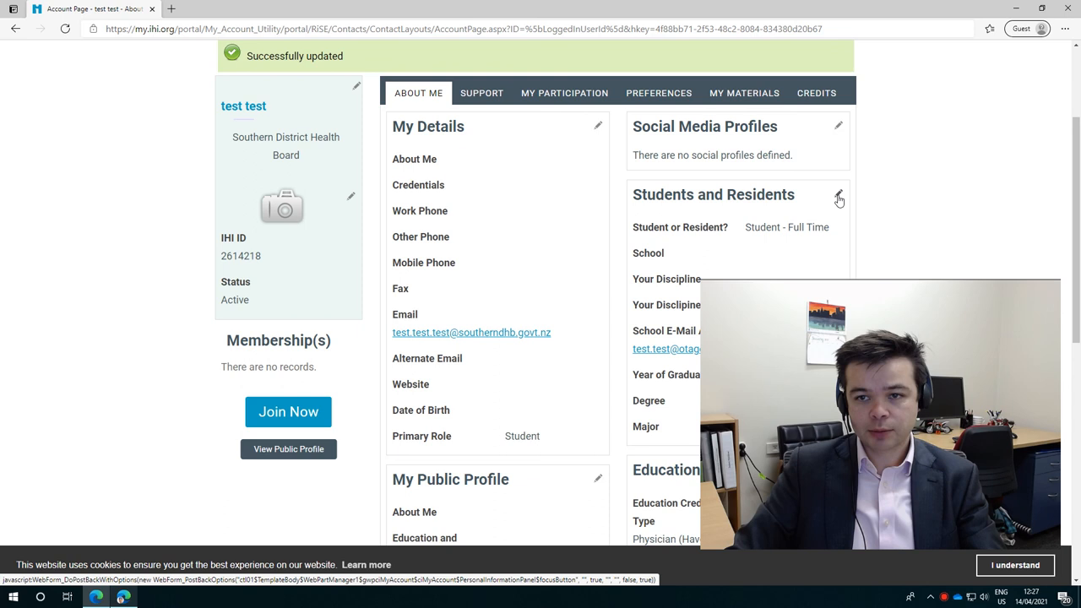
- Edit the Students and Residents details with graduation year 2022 and save the update
{"action": "left_click", "coordinate": [837, 199]}
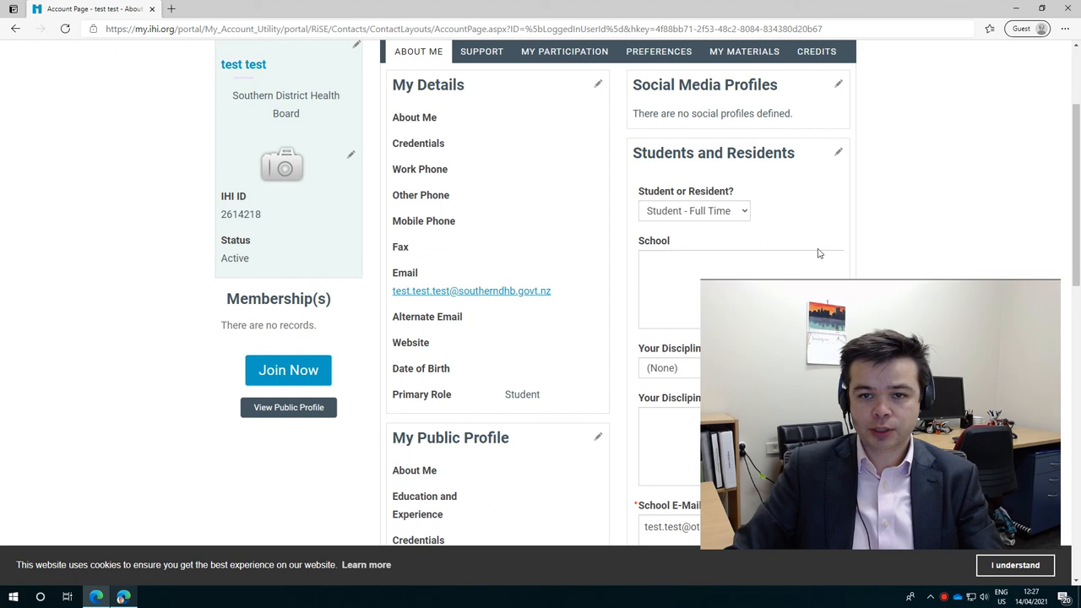
{"action": "scroll", "scroll_direction": "down", "scroll_amount": 3}
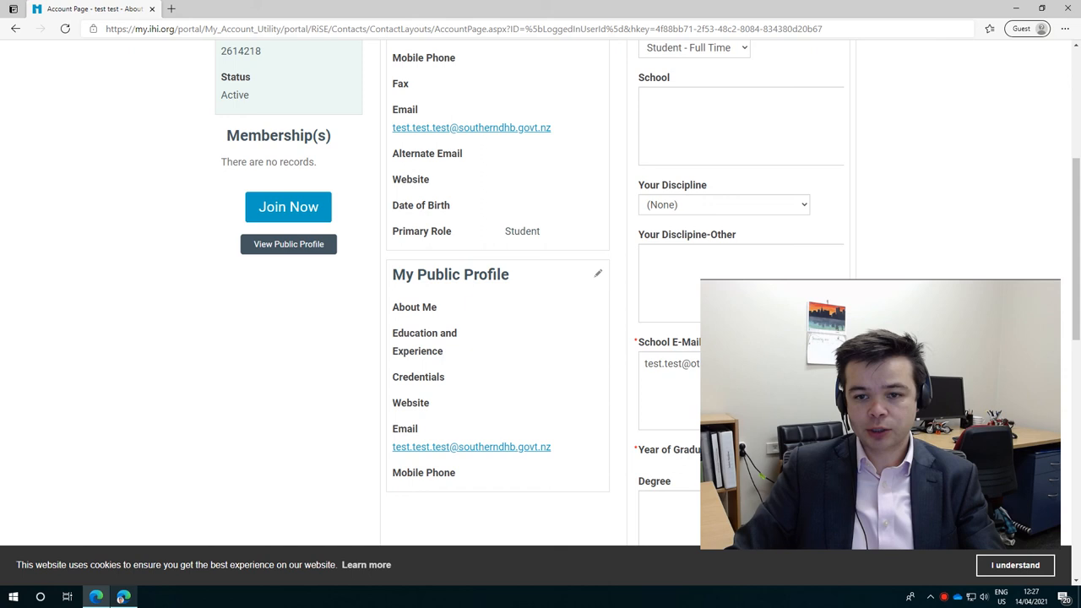
{"action": "scroll", "scroll_direction": "down", "scroll_amount": 3}
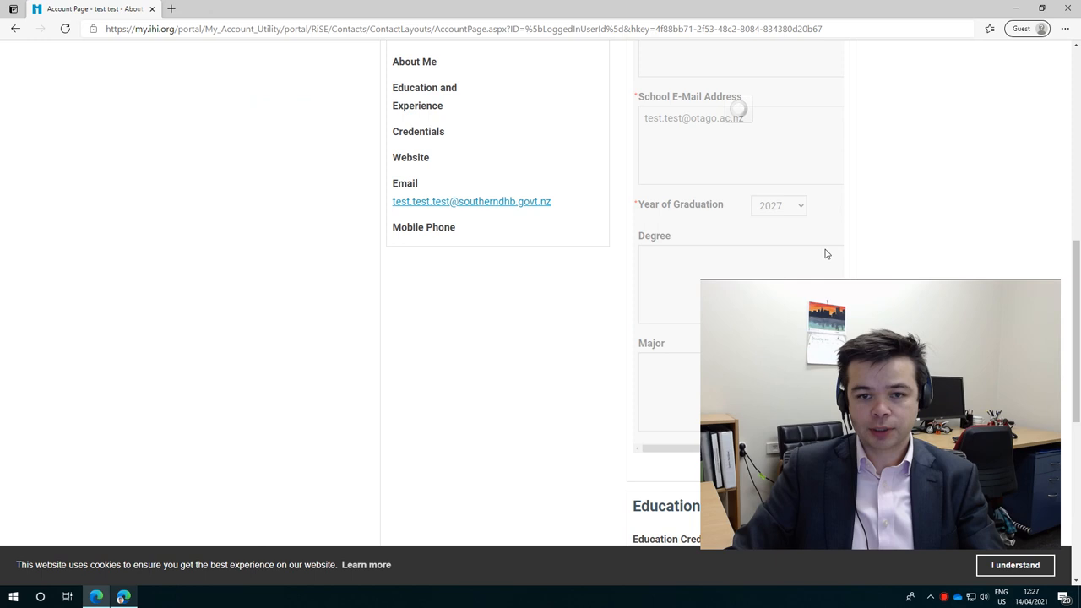
{"action": "scroll", "scroll_direction": "up", "scroll_amount": 3}
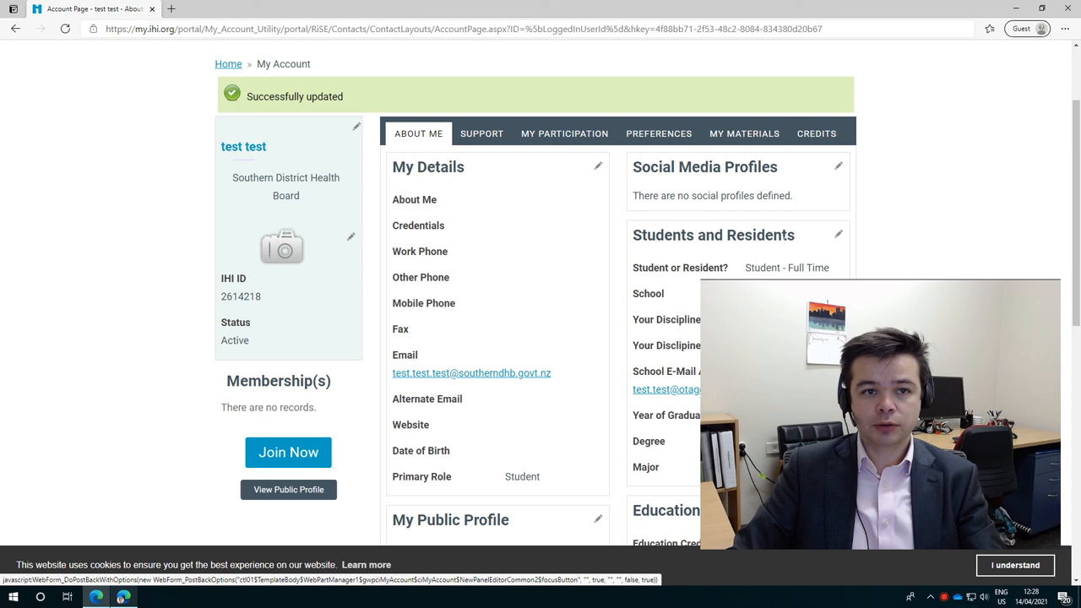
{"action": "scroll", "scroll_direction": "up", "scroll_amount": 3}
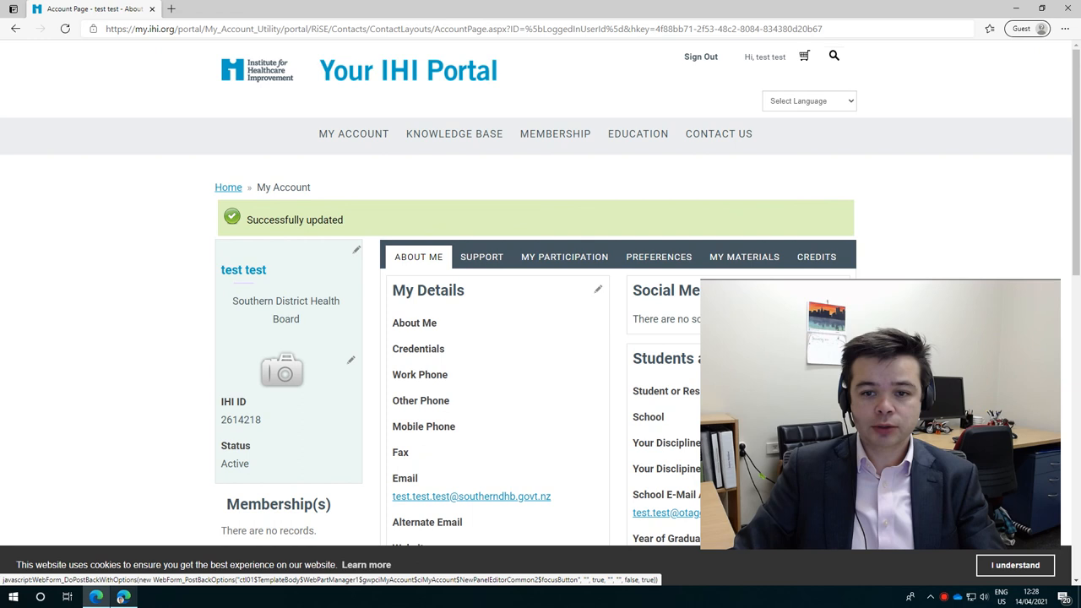